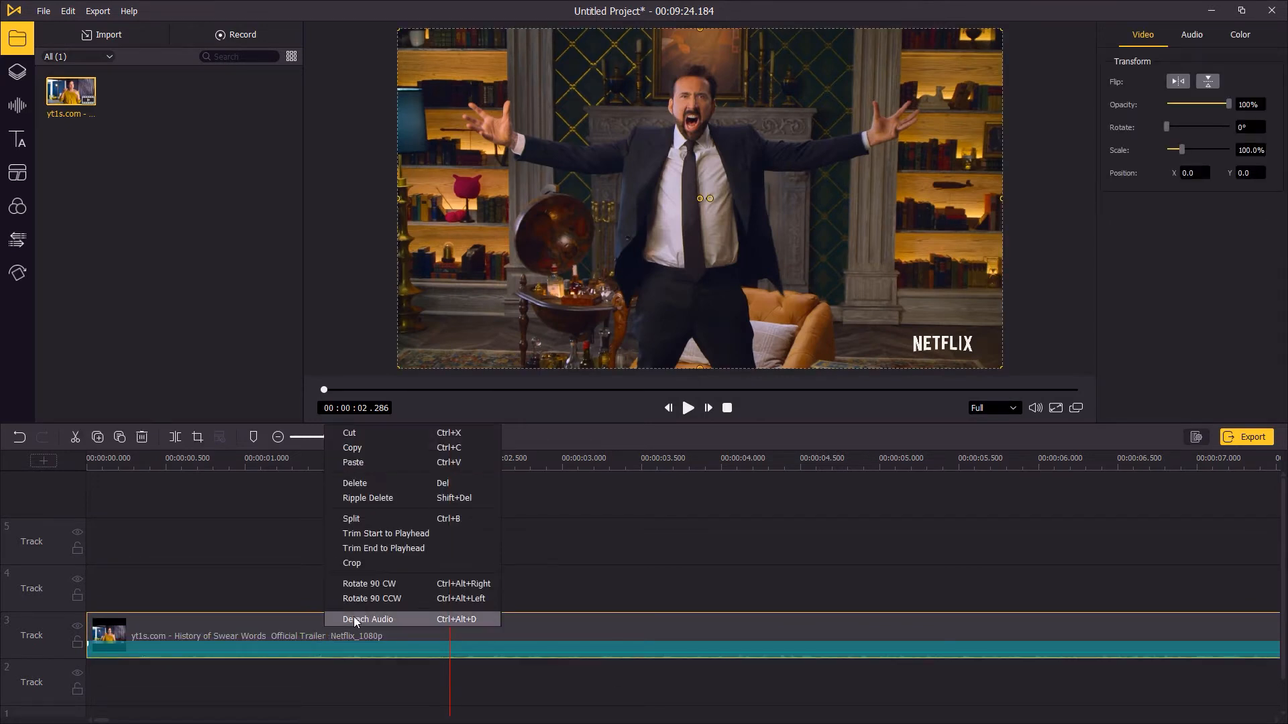
Step: Detach the clip's audio onto its own track and delete the short middle piece near two seconds
{"action": "left_click", "coordinate": [366, 618]}
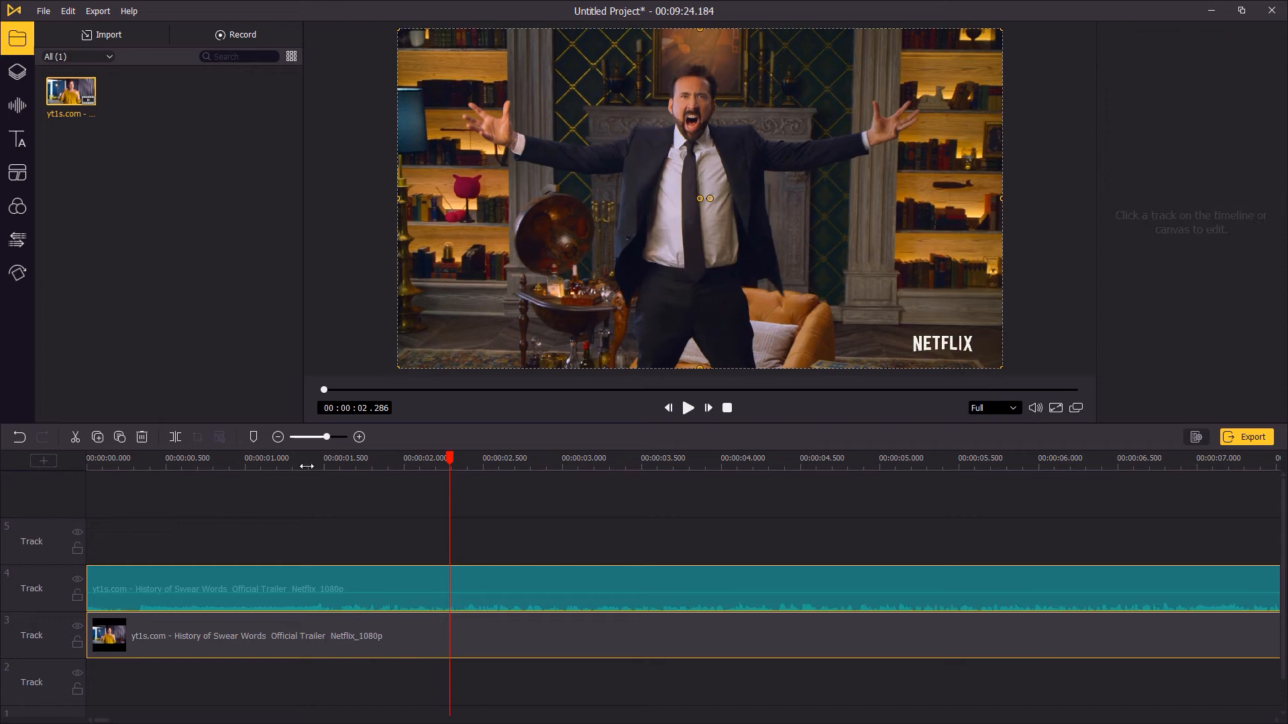
{"action": "left_click", "coordinate": [687, 408]}
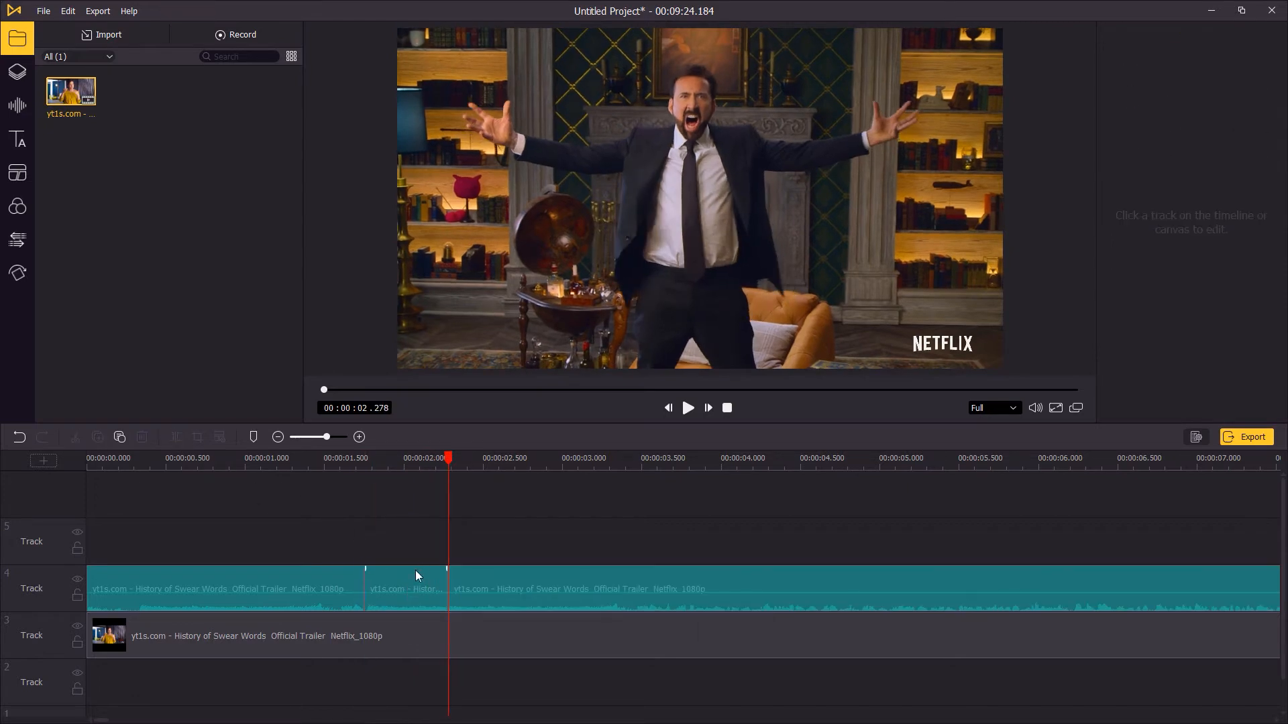
{"action": "left_click", "coordinate": [405, 589]}
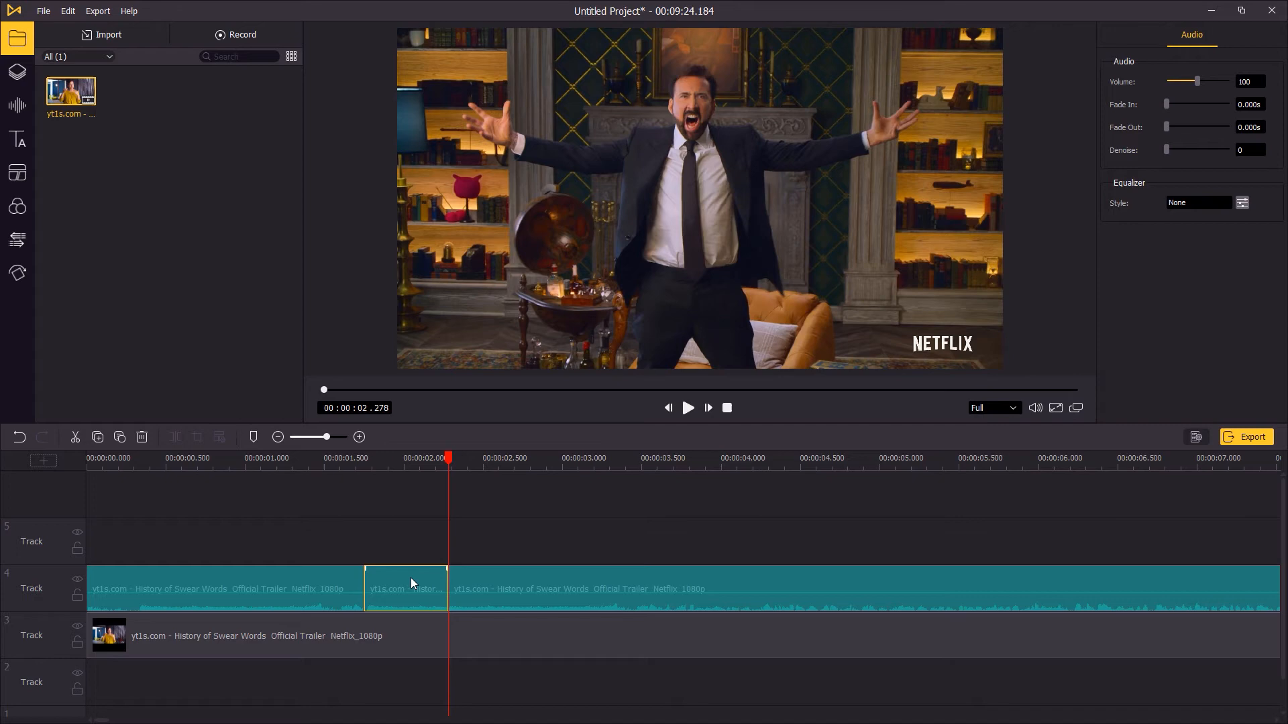
{"action": "left_click", "coordinate": [148, 271]}
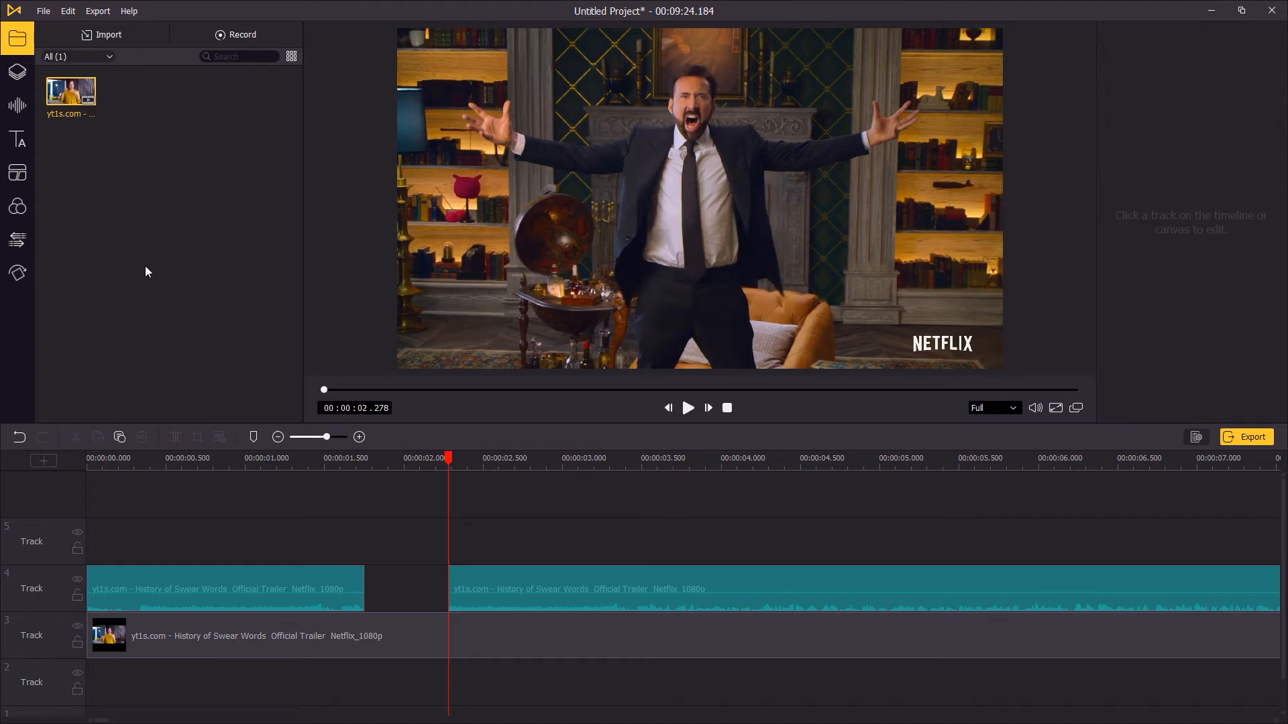
{"action": "left_click", "coordinate": [16, 105]}
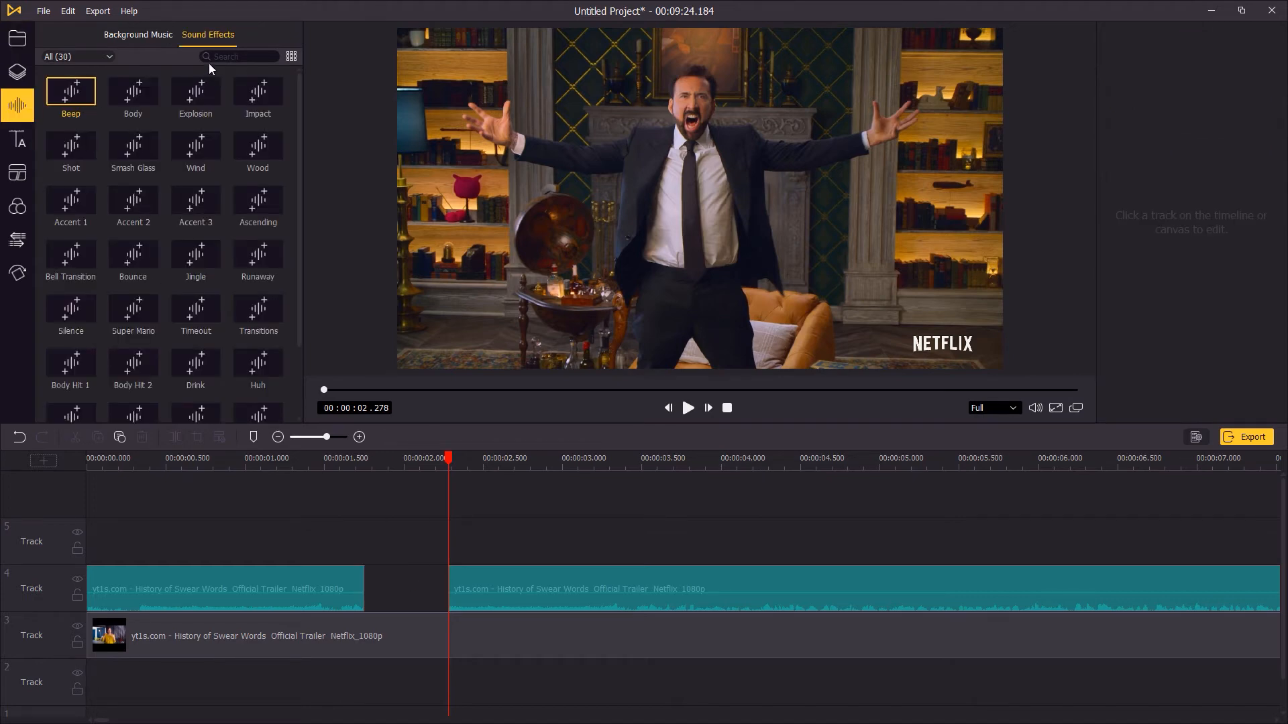
Step: Search the sound effects for "beep", fill the audio gap with Beep and play it back
{"action": "left_click", "coordinate": [239, 56]}
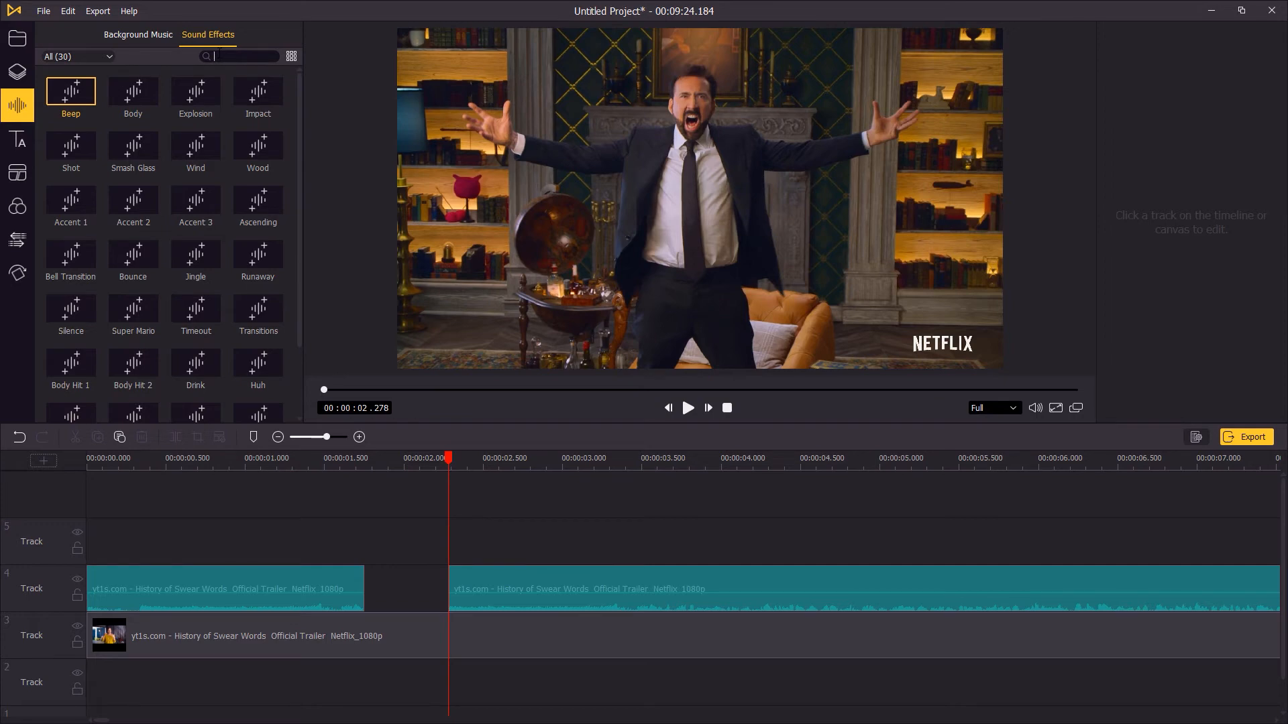
{"action": "type", "text": "beep"}
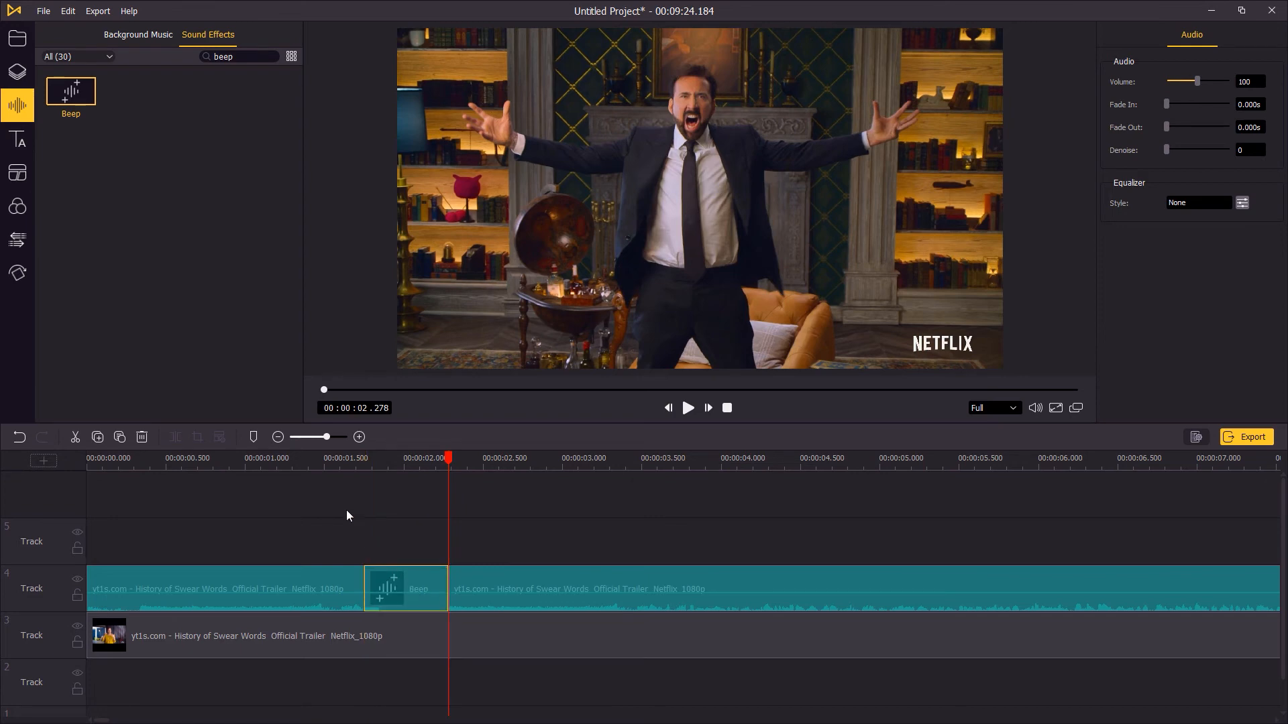
{"action": "left_click", "coordinate": [319, 457]}
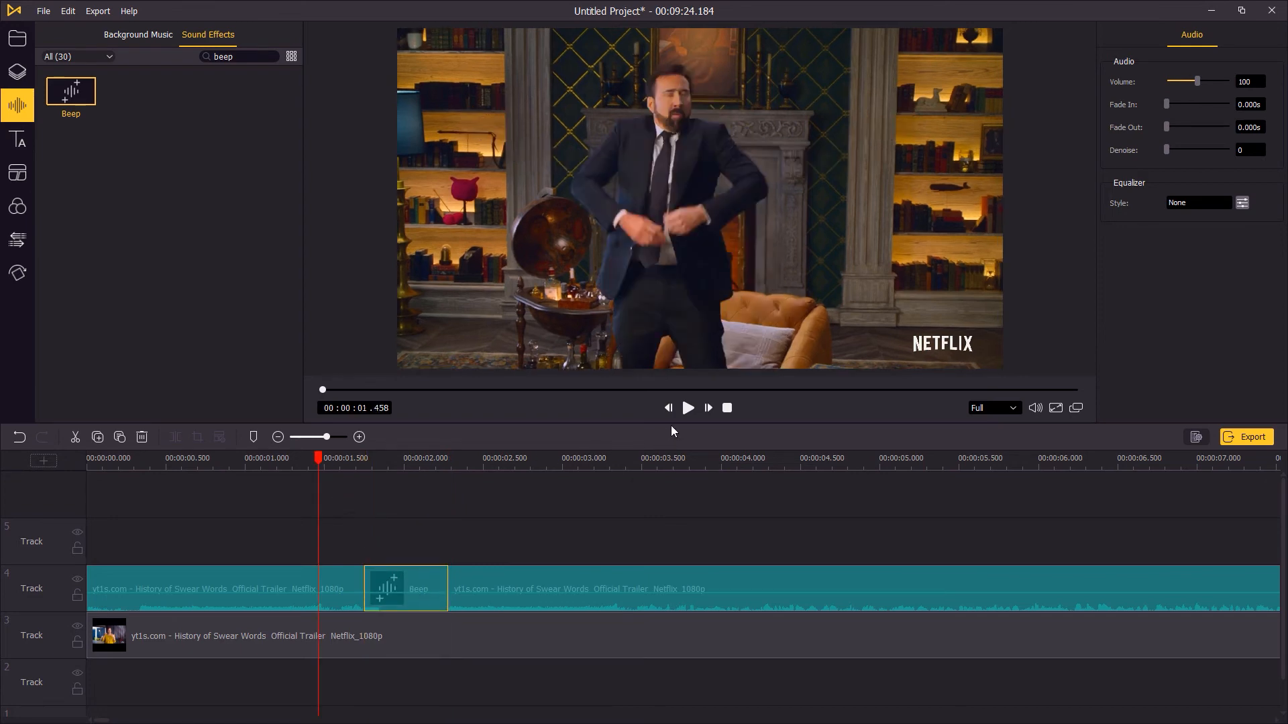
{"action": "left_click", "coordinate": [686, 408]}
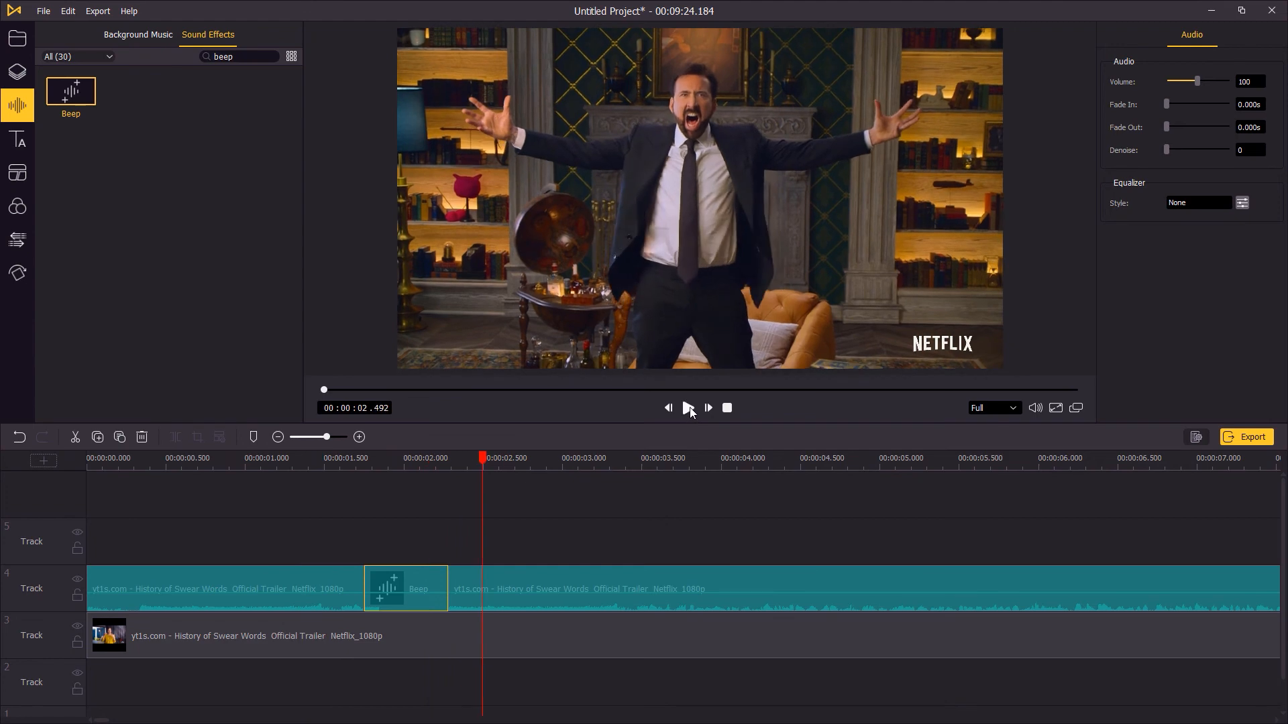